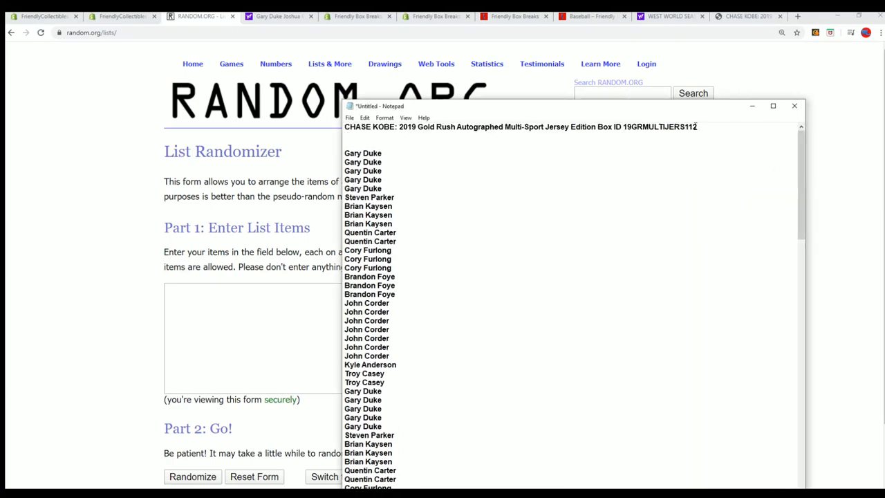
Select and copy the owner names listed in Notepad below the box title.
double_click(659, 126)
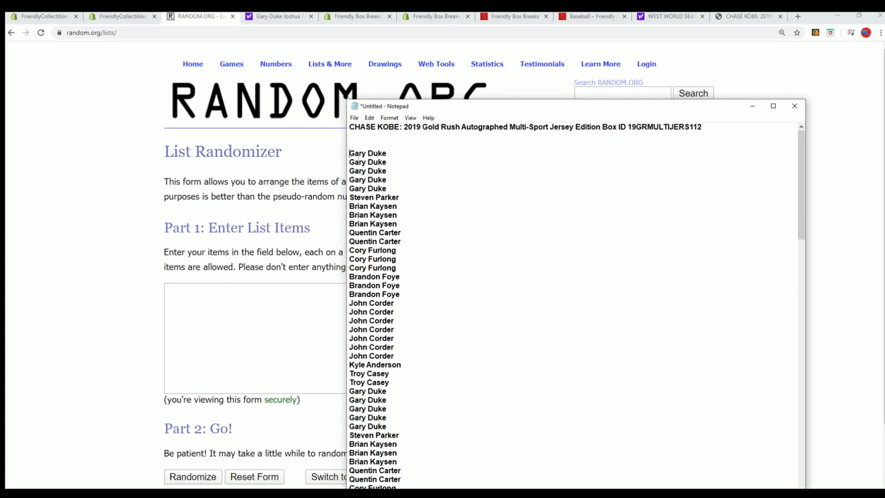
key("ctrl+a")
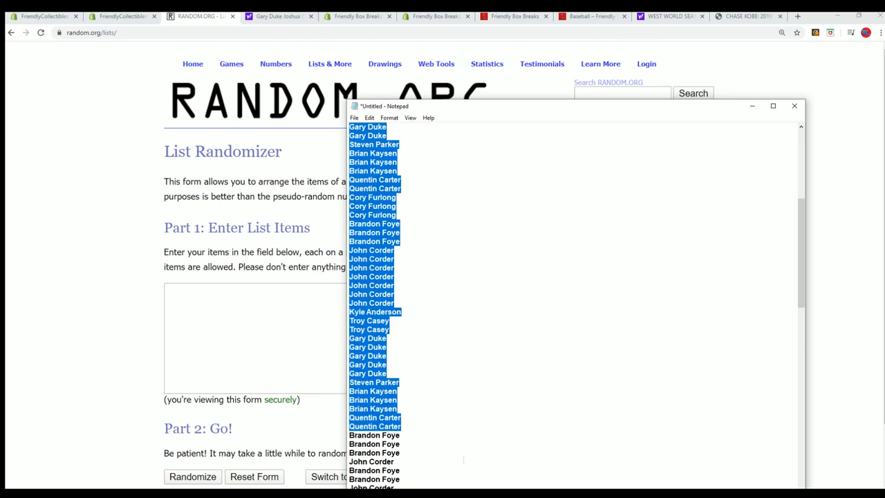
scroll("down", 3)
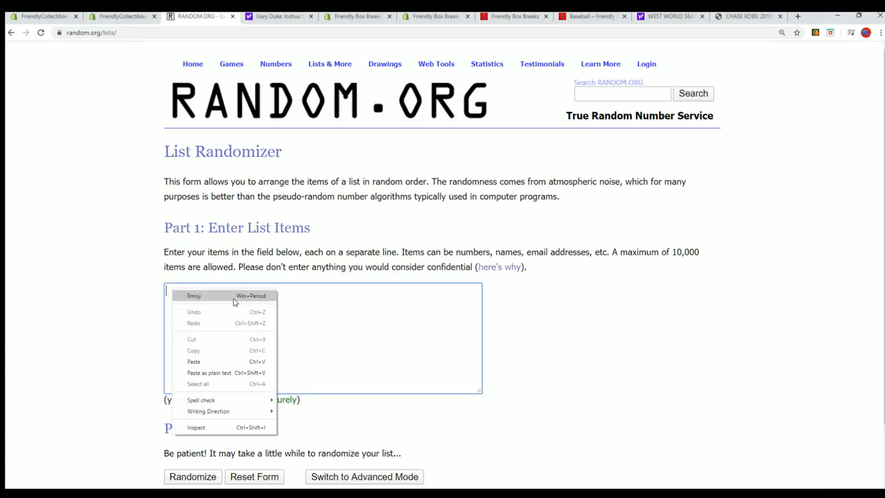
Paste the 108 owner names and shuffle them with Randomize, then Again! until six randomizations.
left_click(193, 362)
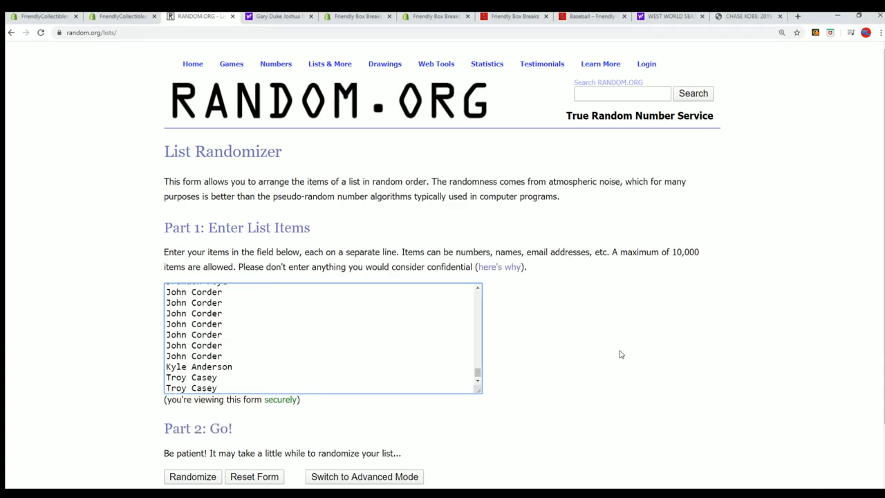
scroll("down", 3)
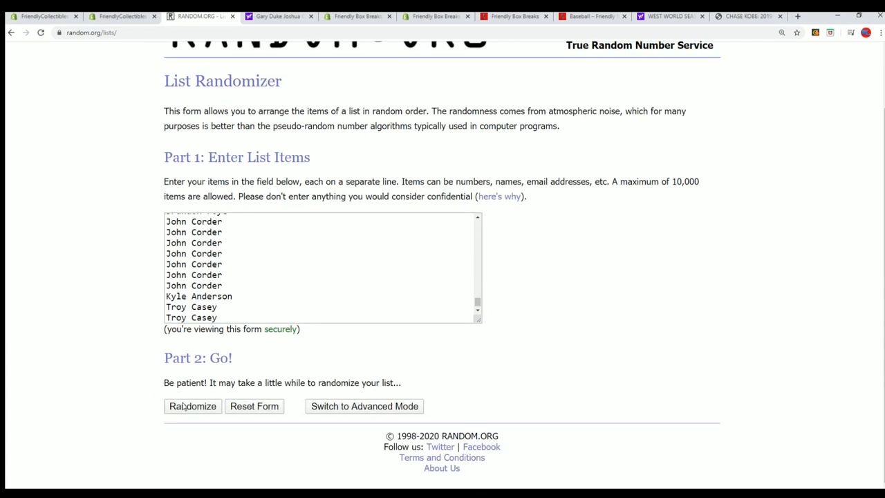
left_click(192, 406)
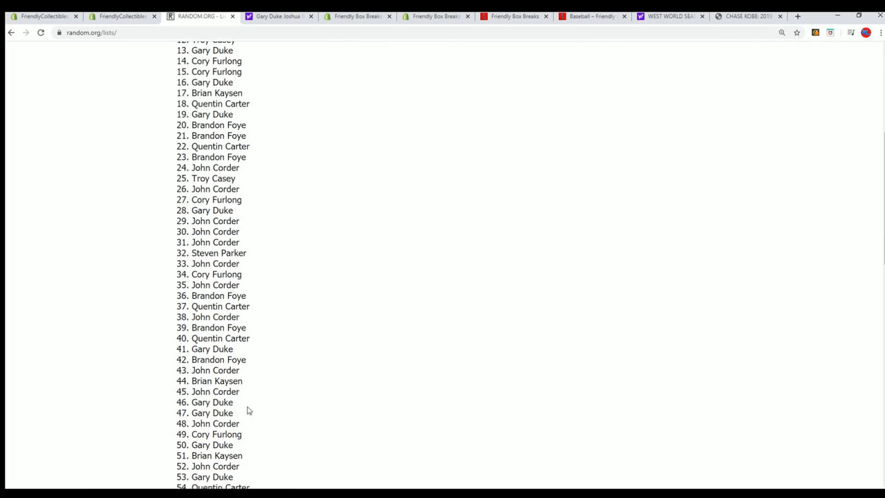
left_click(182, 406)
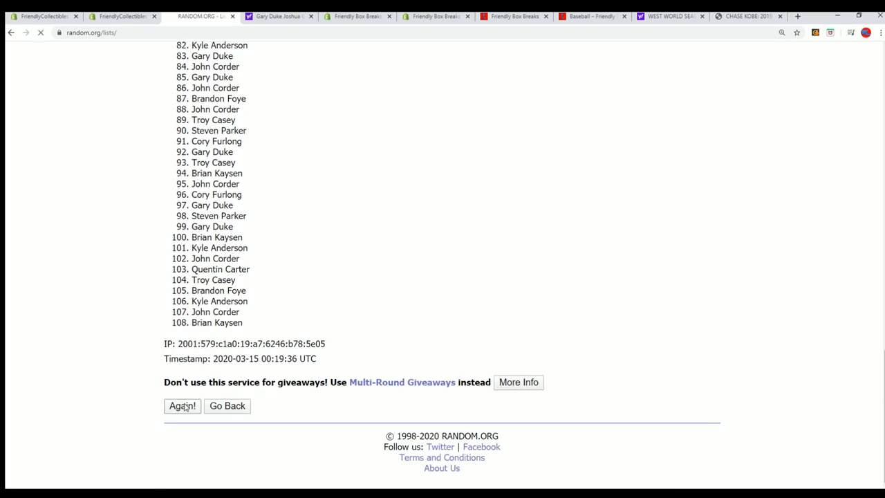
left_click(182, 406)
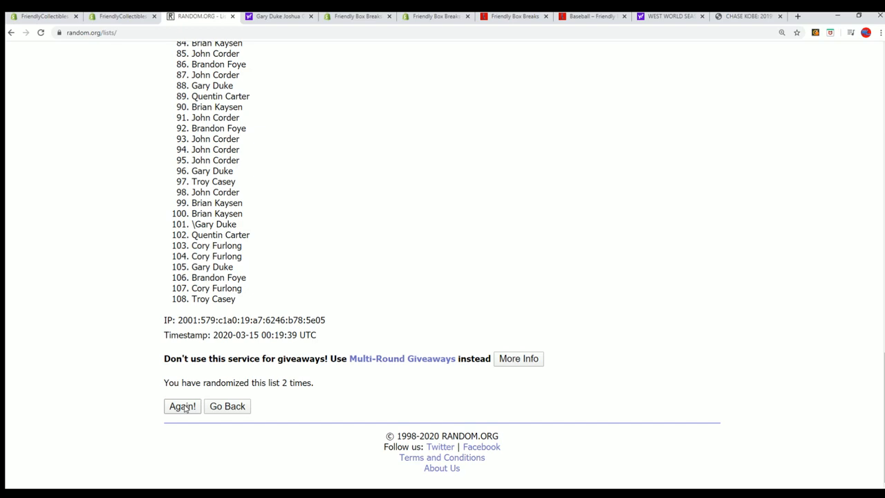
left_click(181, 406)
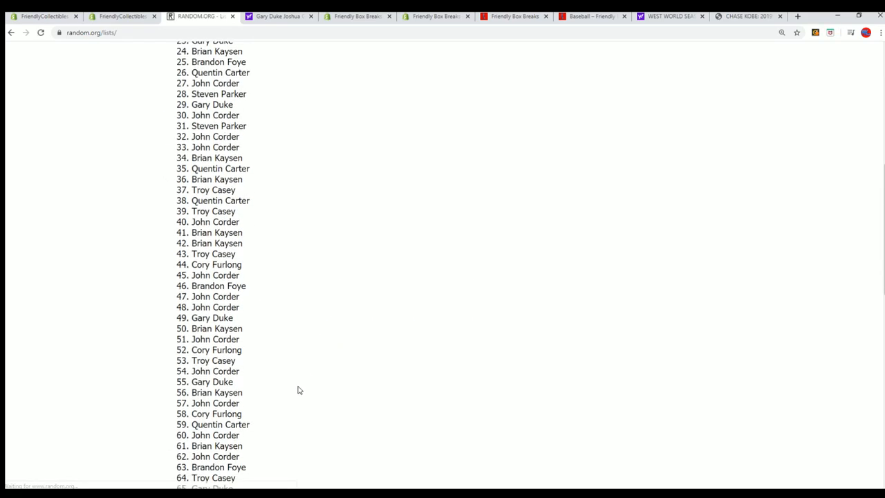
scroll("up", 3)
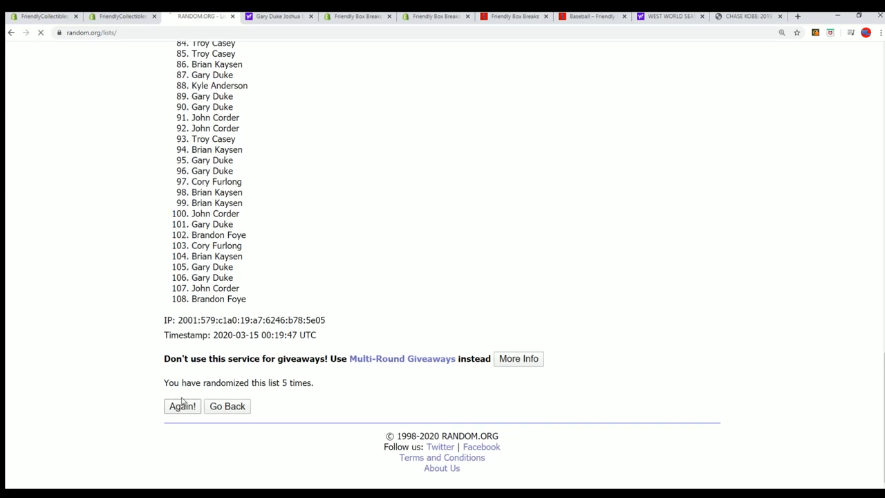
left_click(182, 406)
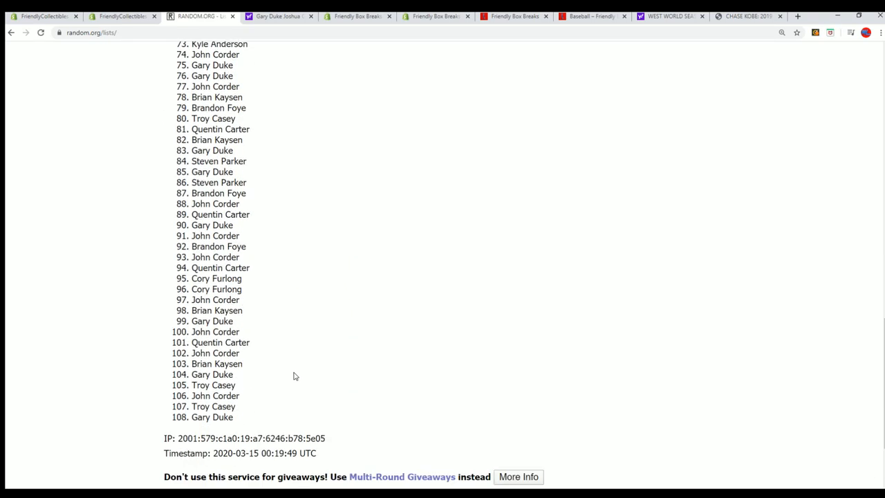
scroll("down", 3)
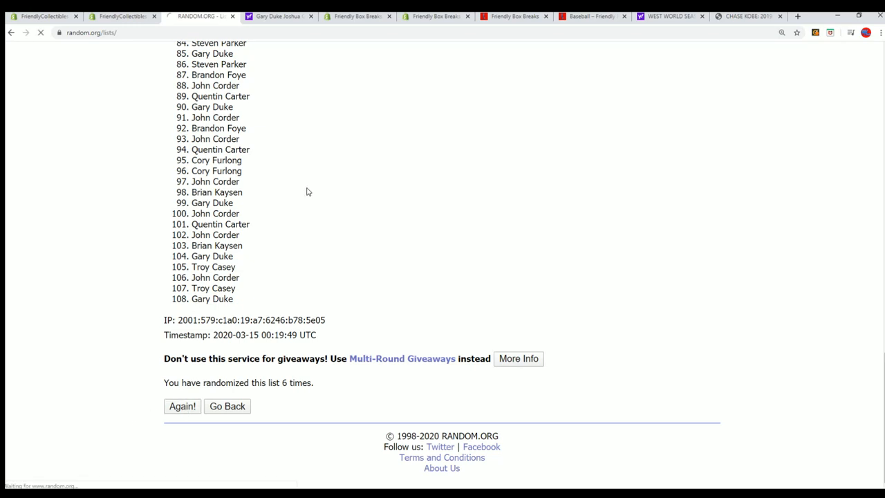
Paste the shuffled owner names into the Alpha NFL sheet as plain text, then reopen List Randomizer.
left_click(182, 406)
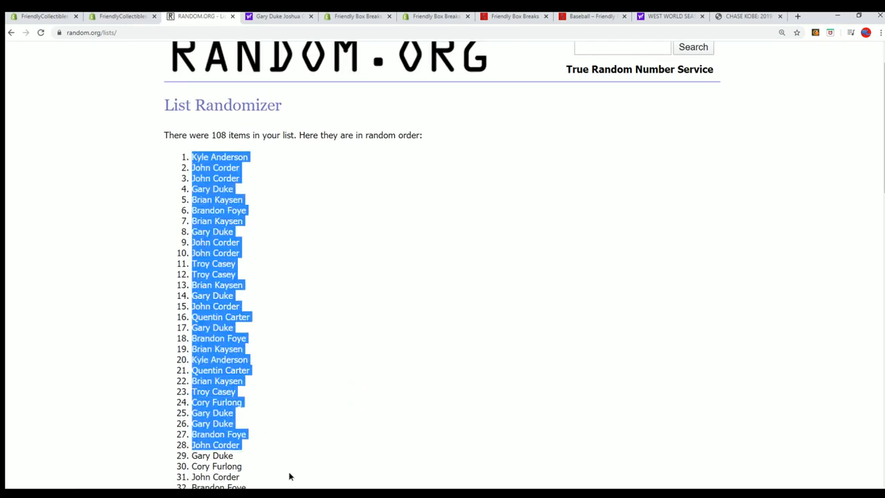
scroll("down", 3)
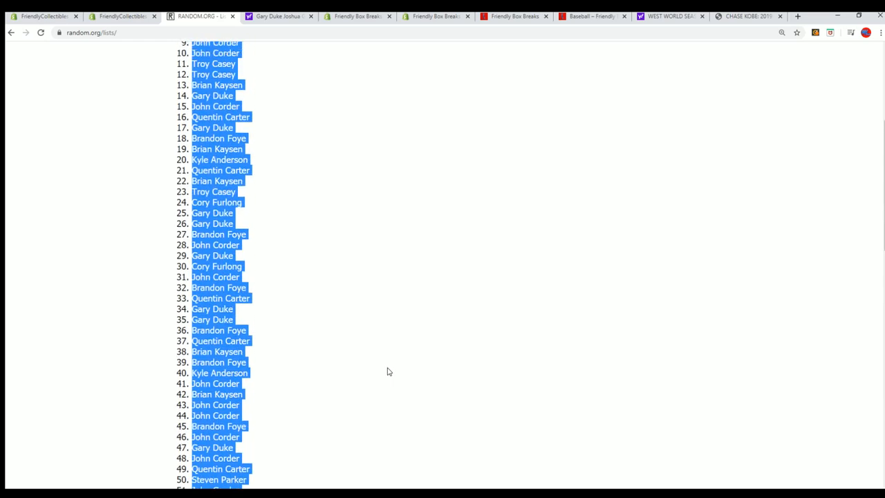
scroll("up", 3)
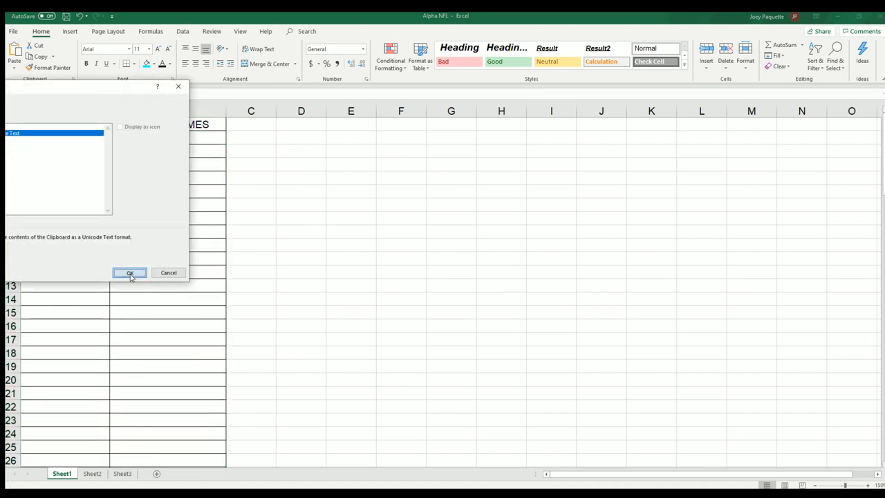
left_click(130, 273)
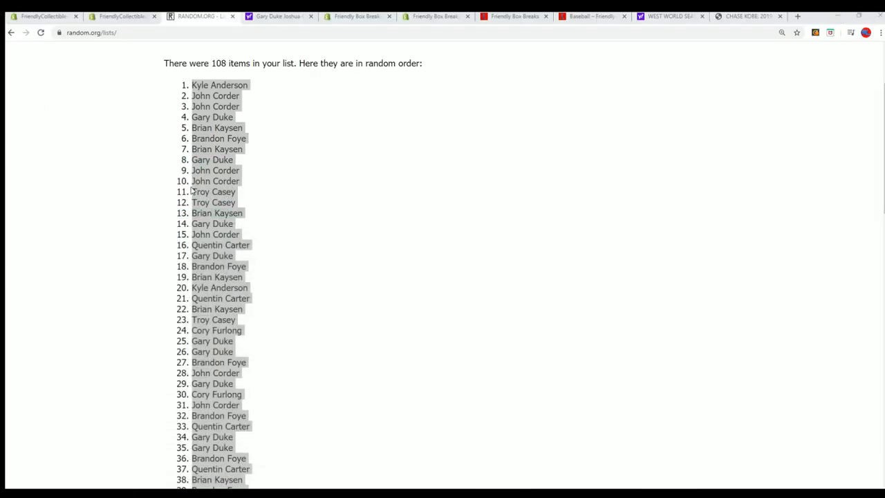
left_click(330, 64)
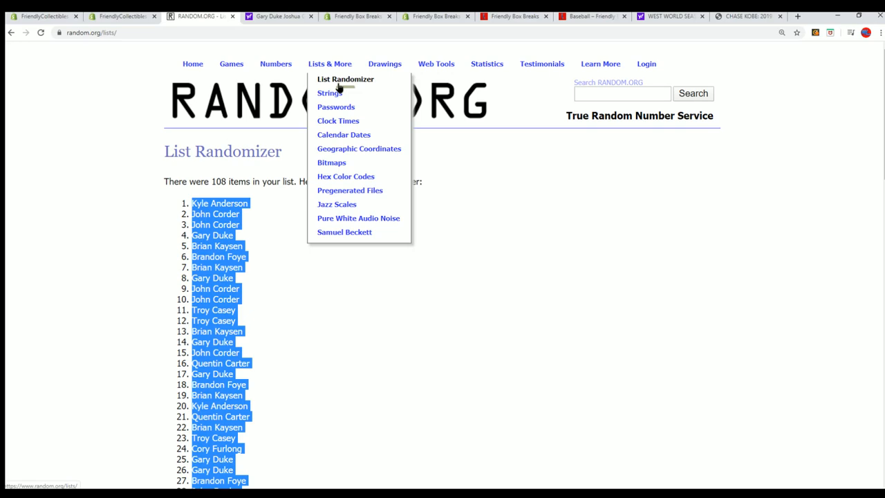
left_click(345, 79)
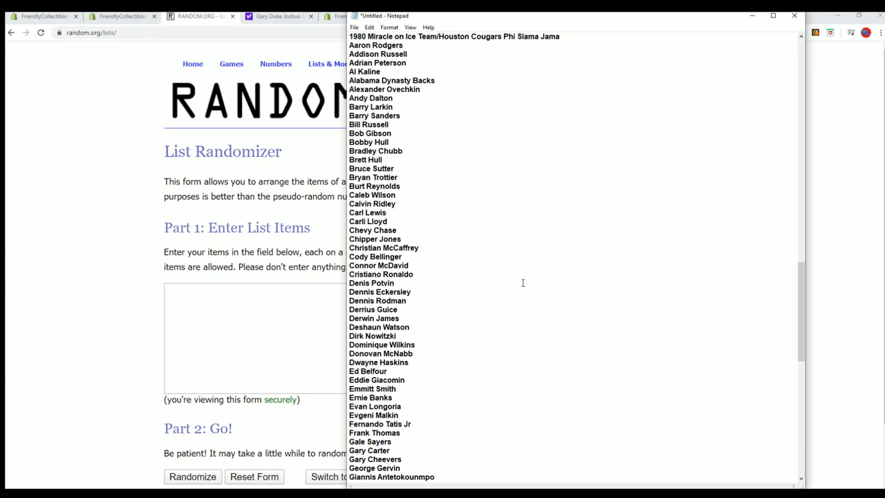
Select the whole Notepad player checklist, from 1980 Miracle on Ice through Warren Moon.
scroll("down", 3)
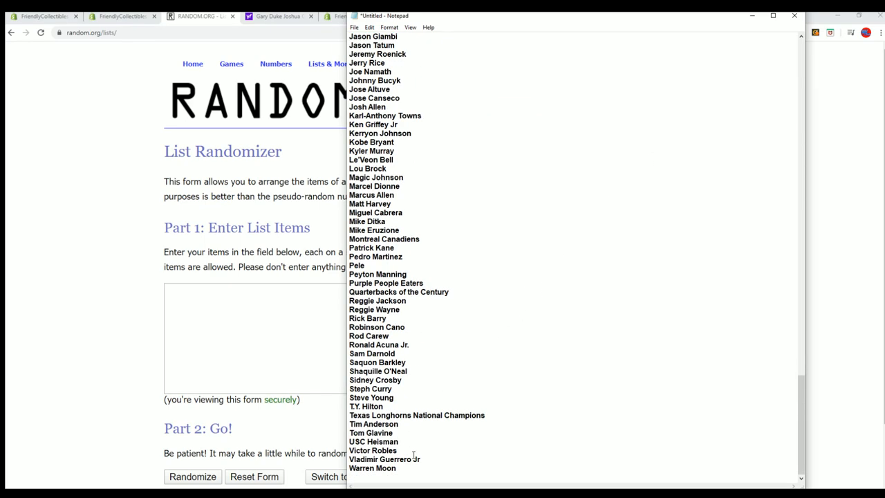
left_click_drag(373, 231, 372, 468)
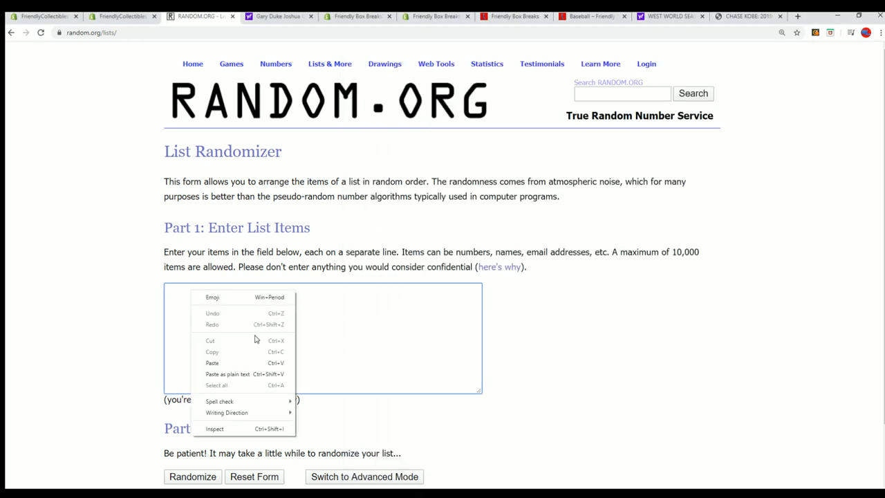
Paste the 108-item player checklist, shuffle it six times, and start selecting the results.
left_click(212, 363)
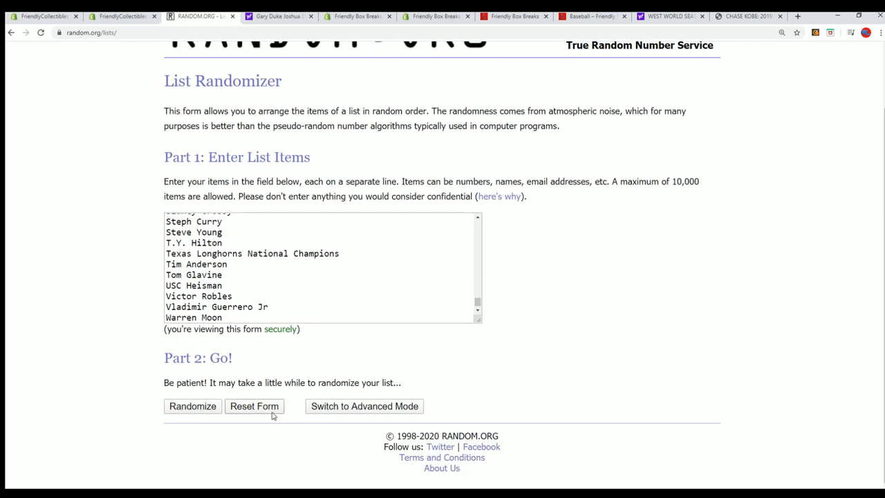
left_click(192, 406)
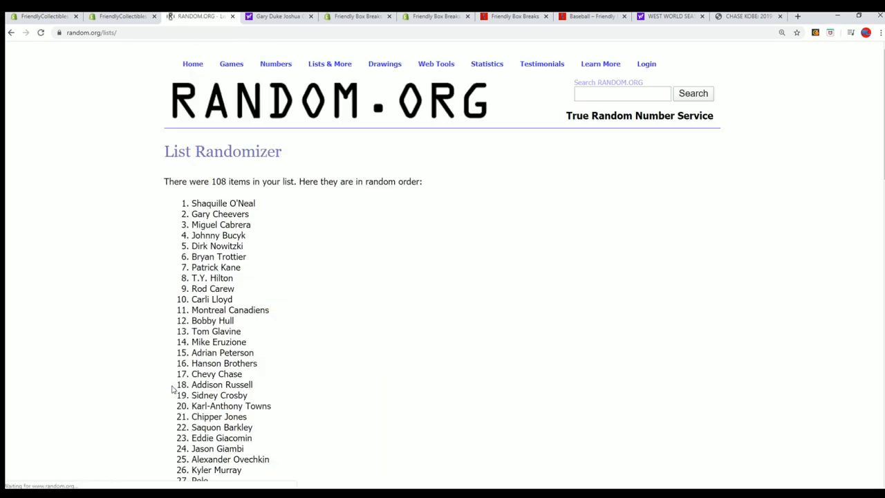
scroll("down", 3)
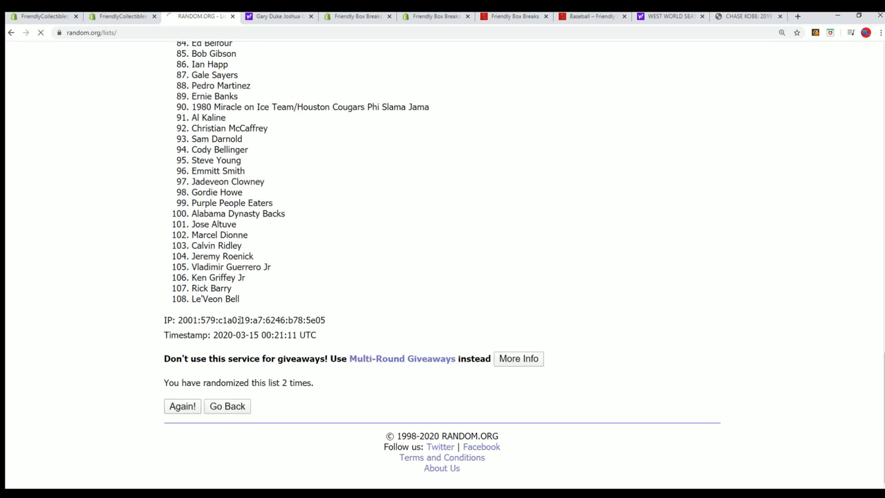
left_click(182, 406)
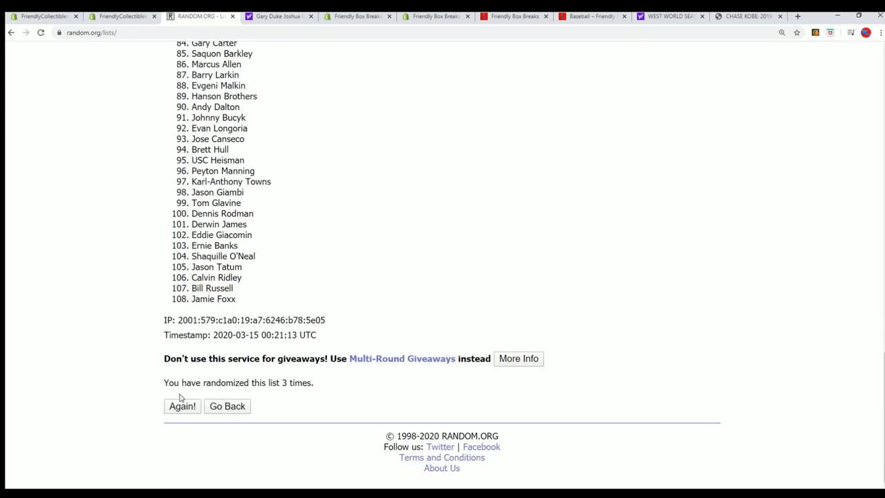
left_click(182, 406)
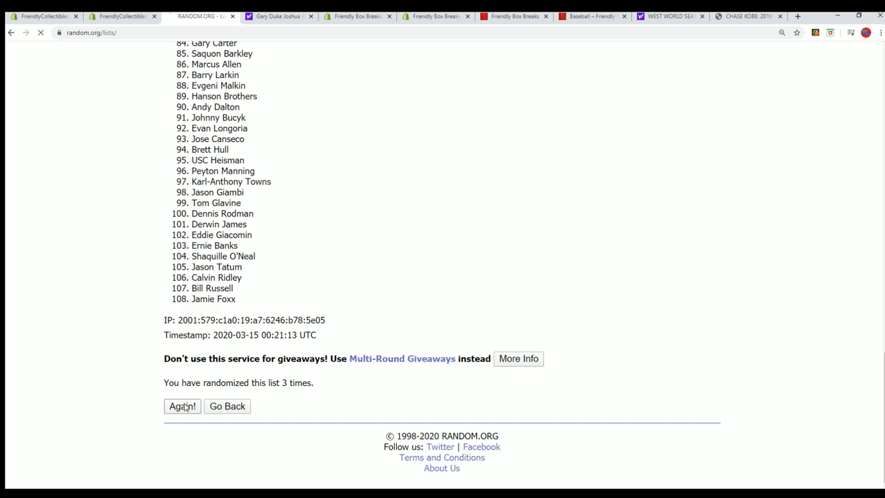
left_click(182, 406)
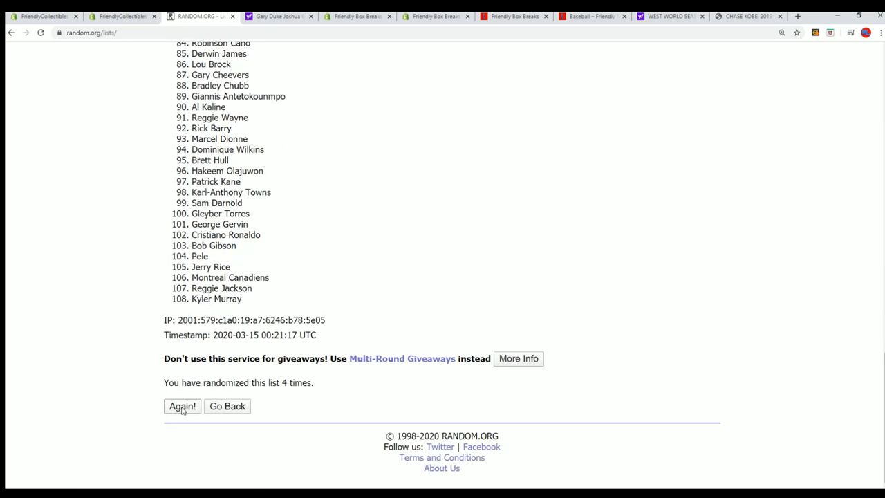
left_click(181, 406)
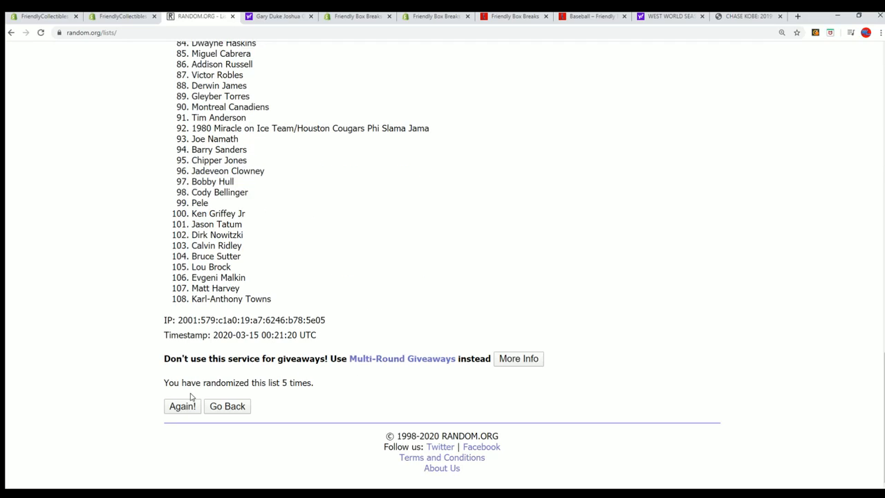
left_click(182, 406)
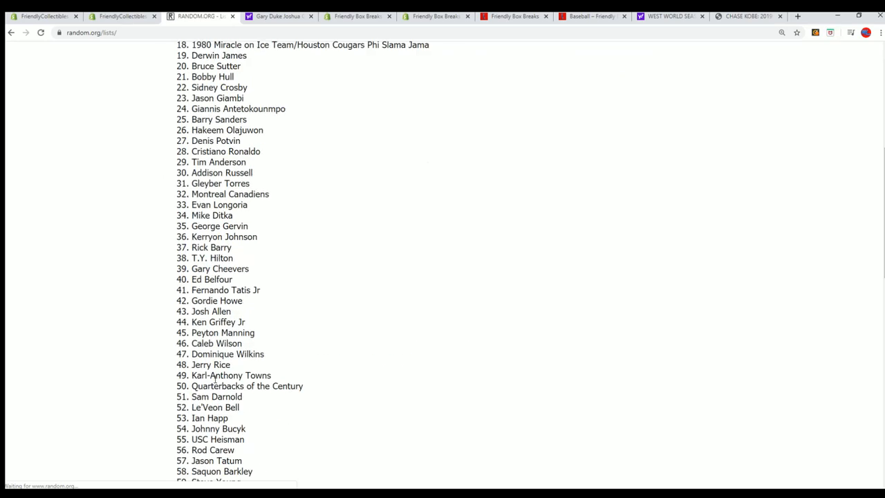
scroll("down", 3)
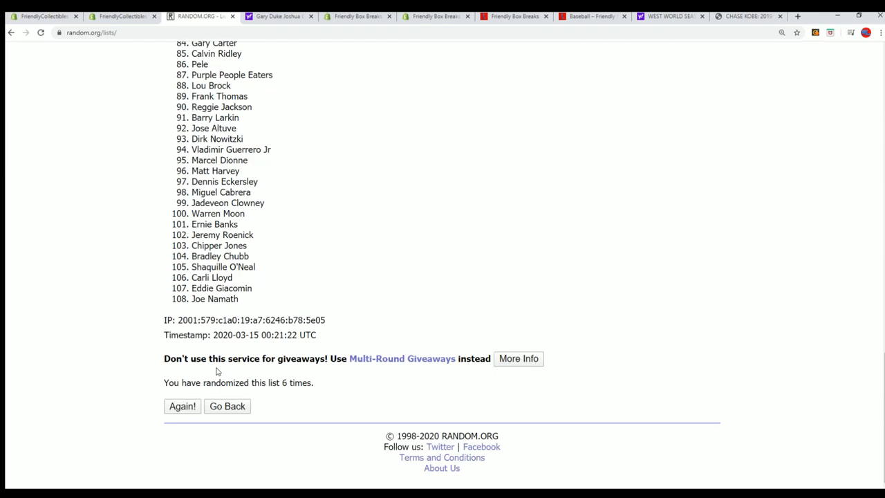
left_click(182, 406)
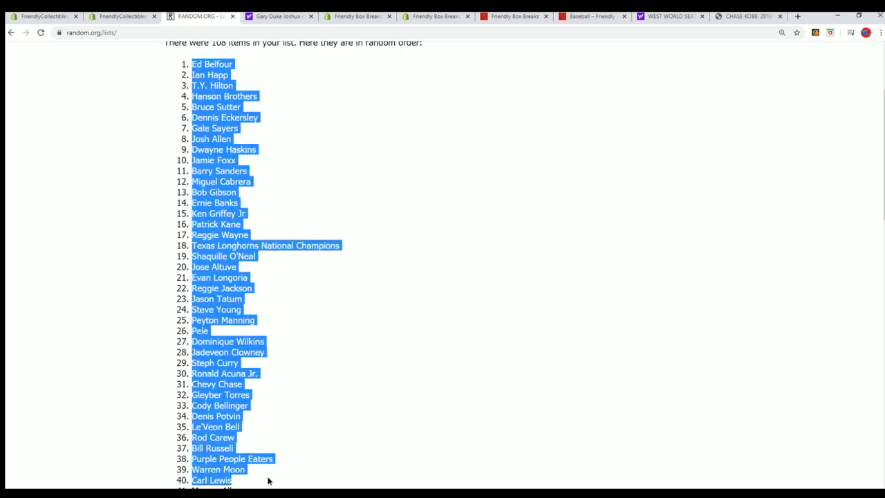
scroll("down", 3)
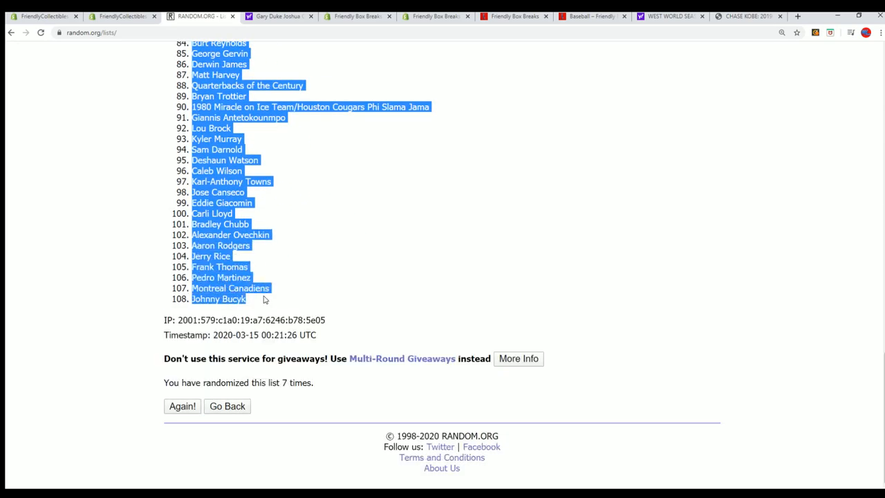
scroll("up", 3)
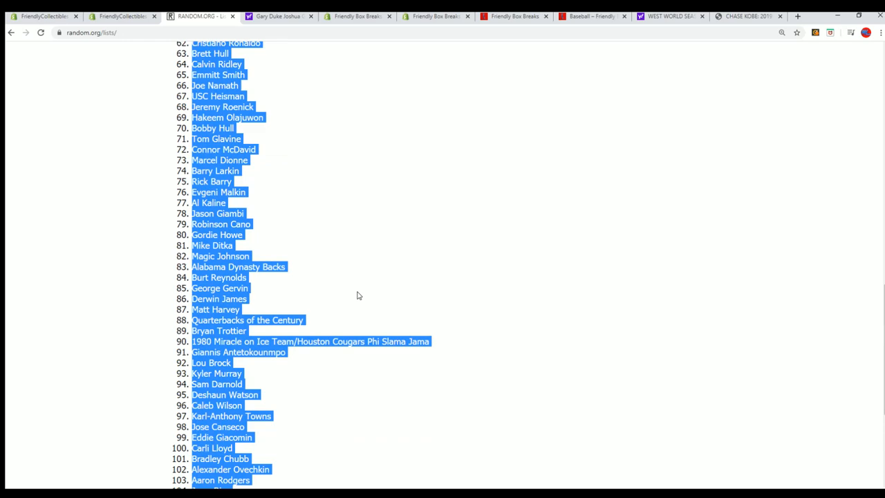
scroll("up", 3)
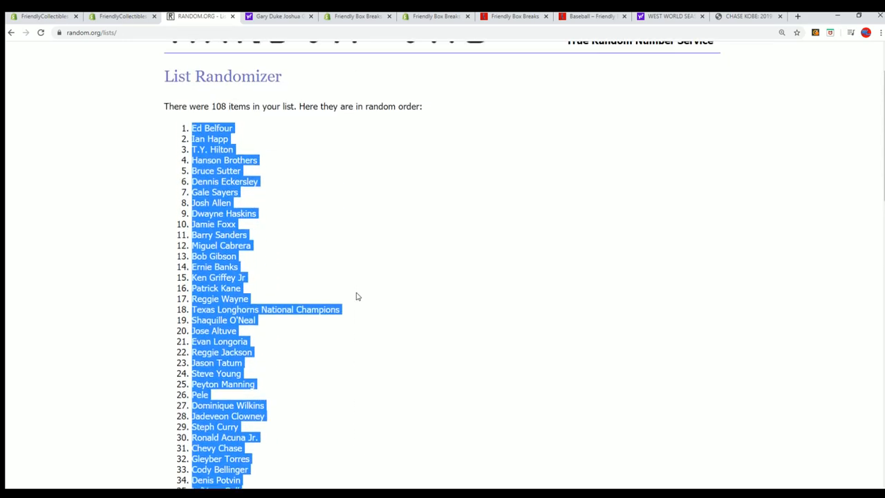
scroll("down", 3)
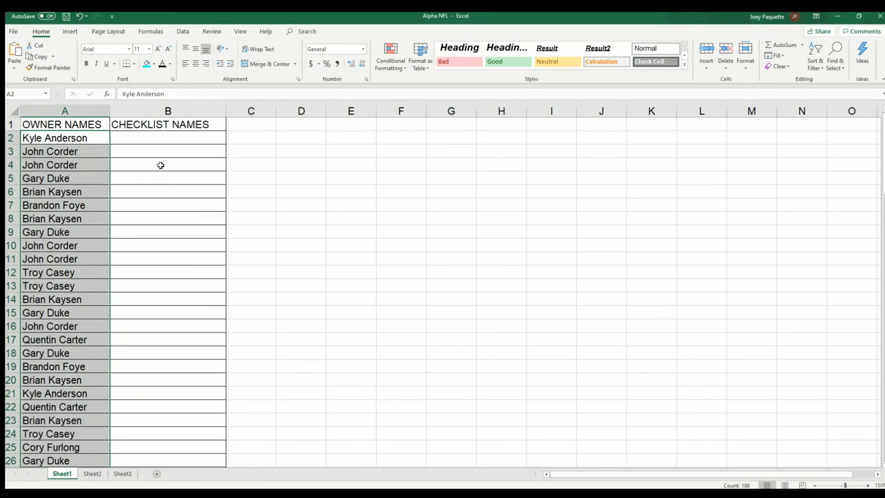
Paste the shuffled player names from B2, checking Barry Sanders, Ernie Banks and Ken Griffey Jr.
right_click(168, 137)
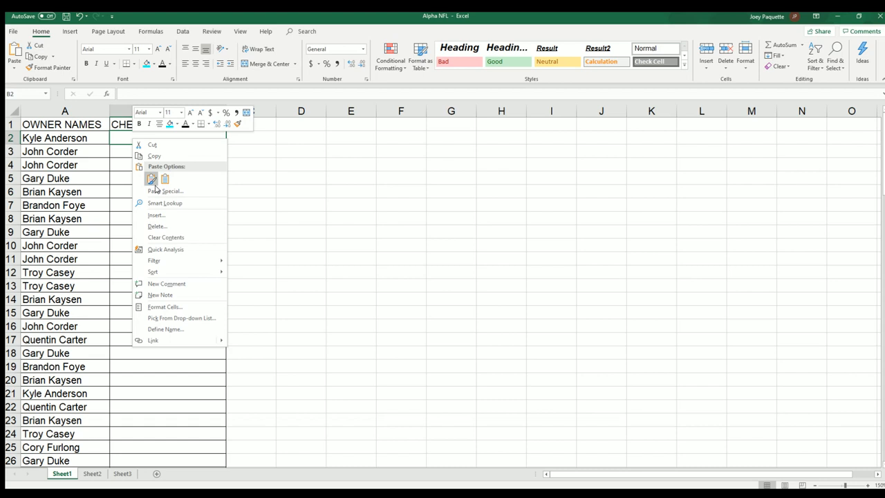
left_click(166, 191)
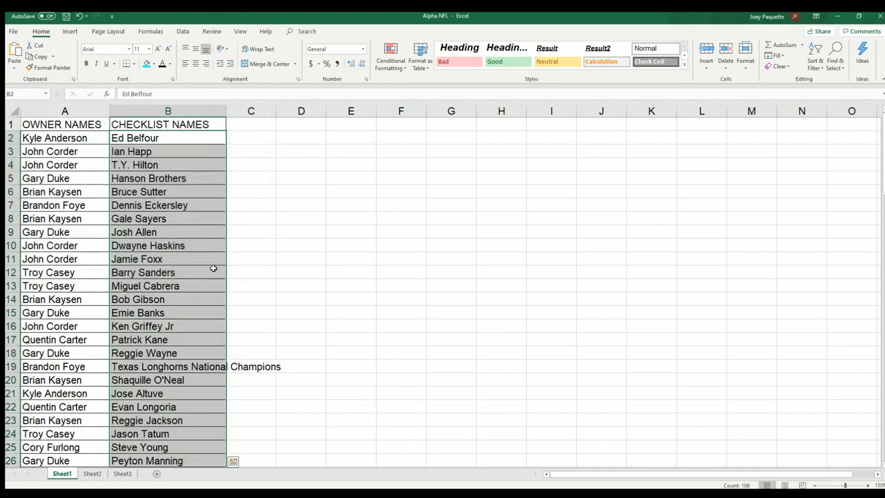
mouse_move(207, 232)
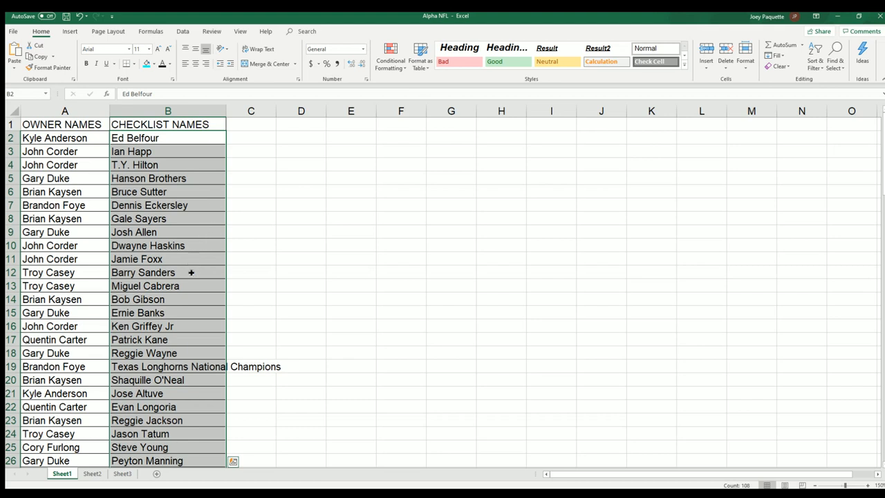
left_click(168, 272)
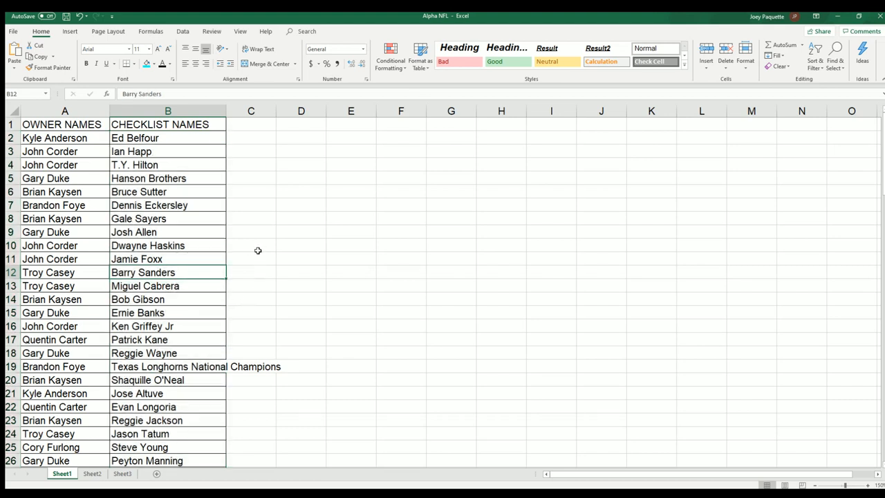
left_click(168, 313)
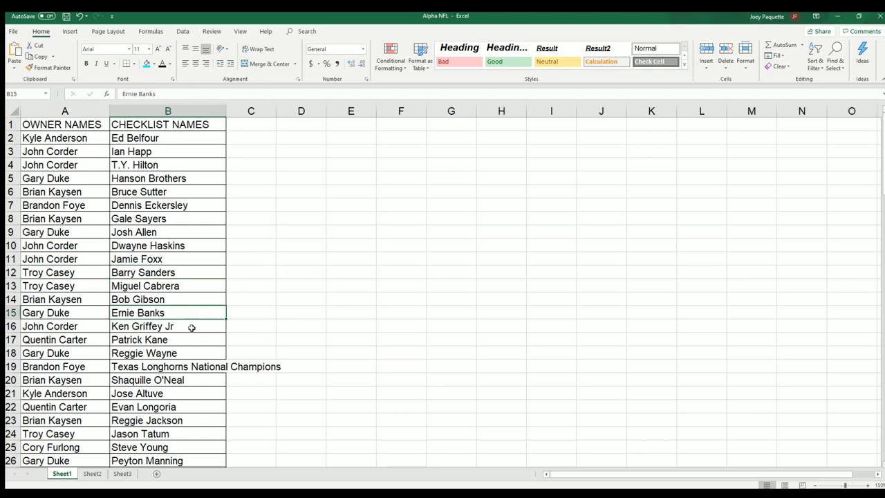
left_click(167, 326)
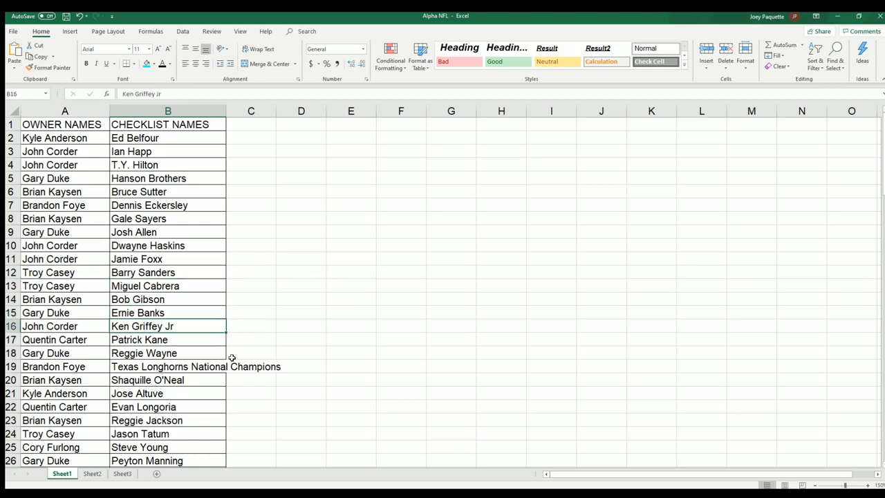
scroll("down", 3)
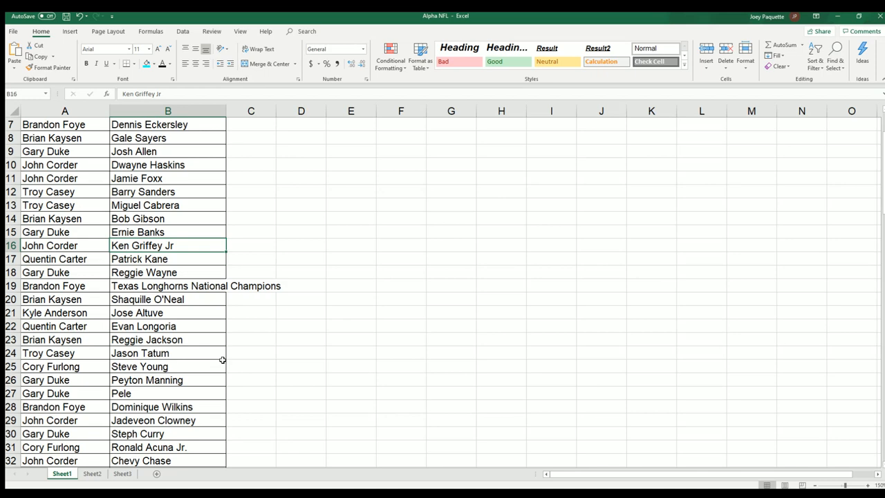
mouse_move(81, 249)
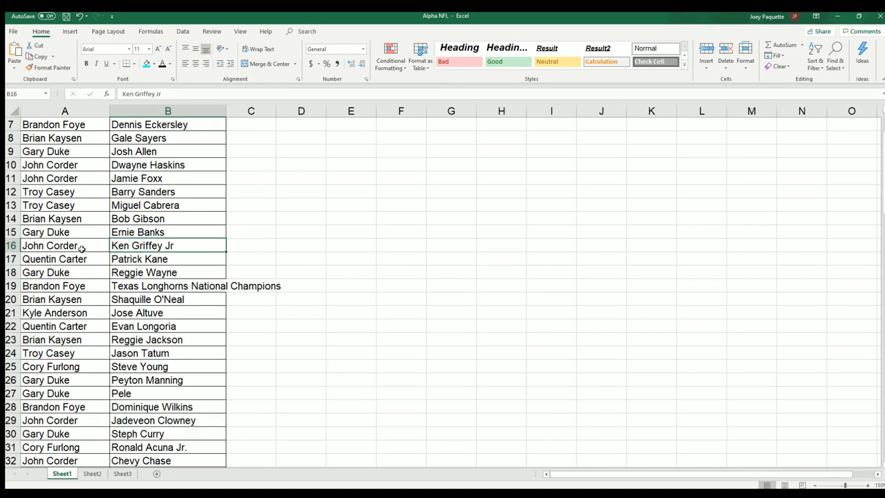
mouse_move(158, 340)
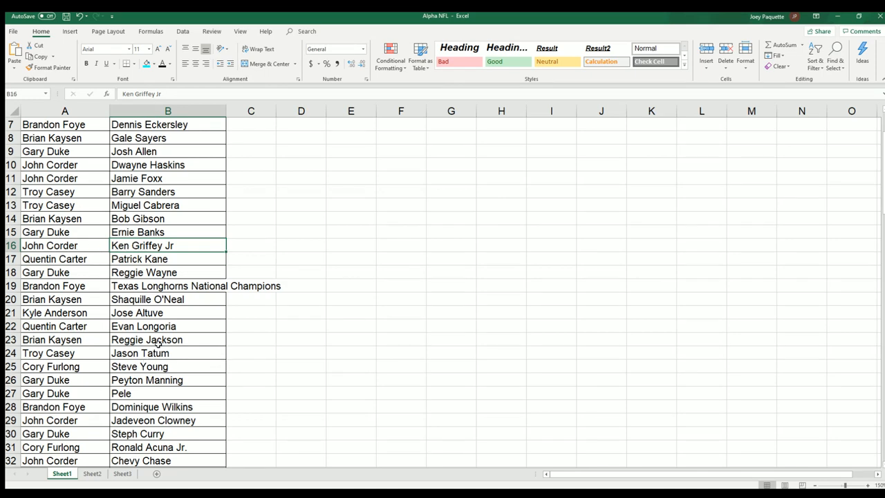
scroll("down", 3)
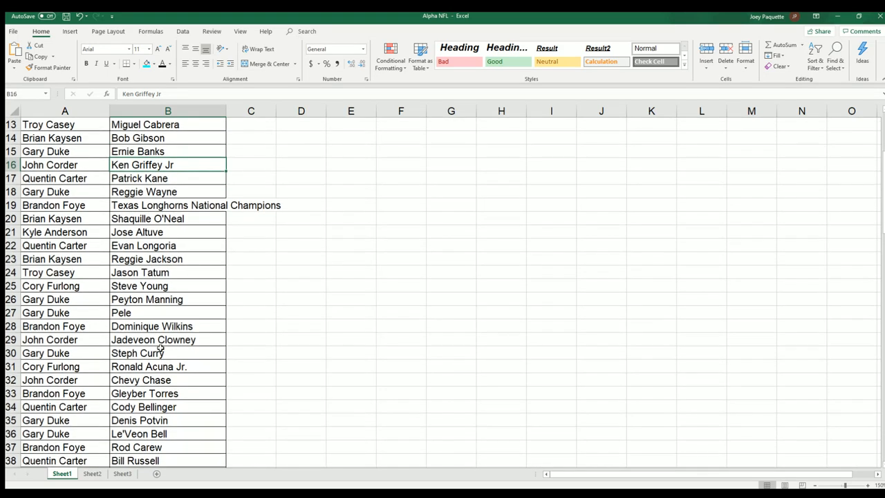
scroll("down", 3)
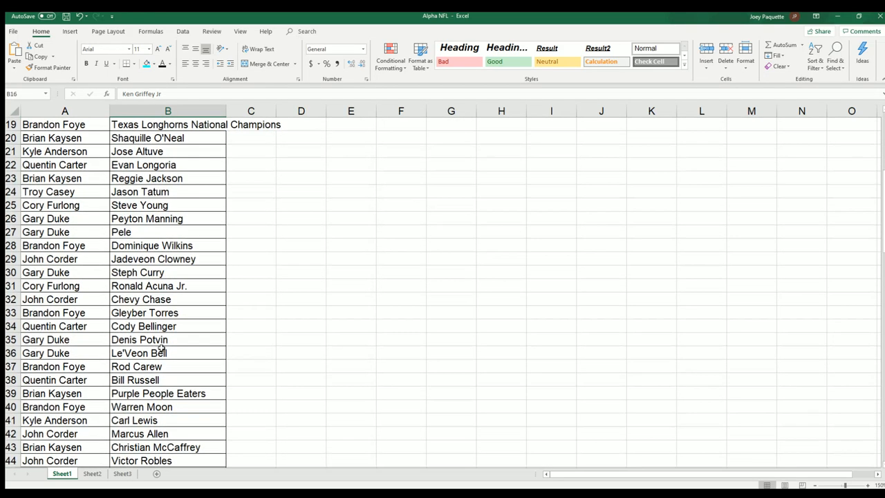
scroll("down", 3)
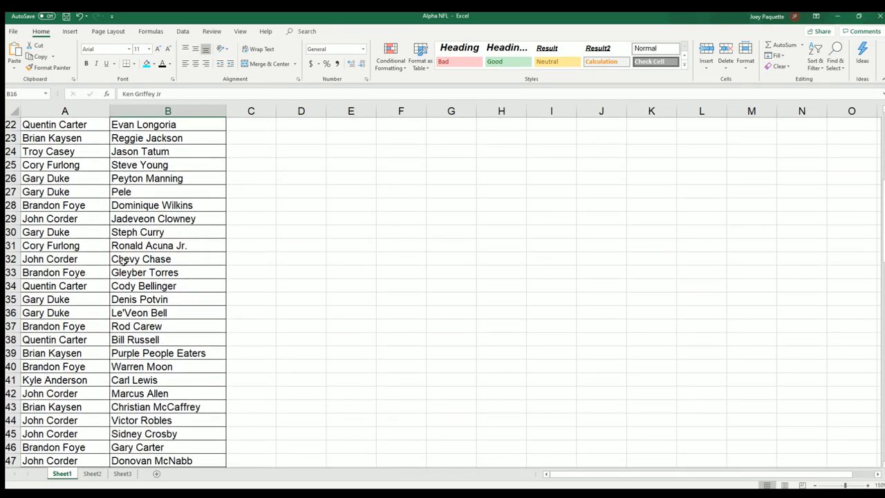
scroll("down", 3)
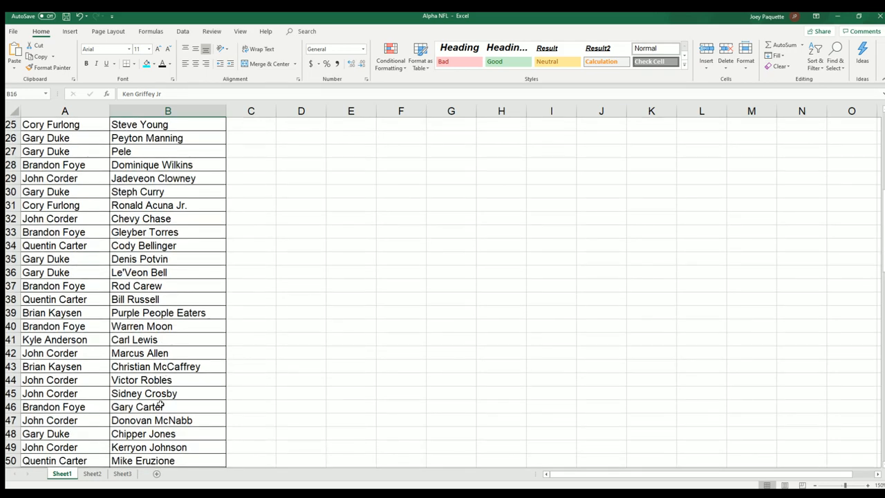
scroll("down", 3)
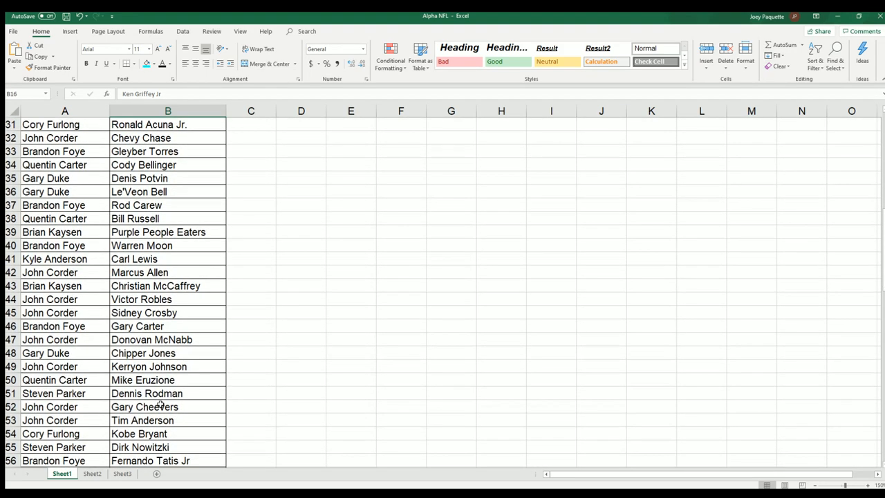
scroll("down", 3)
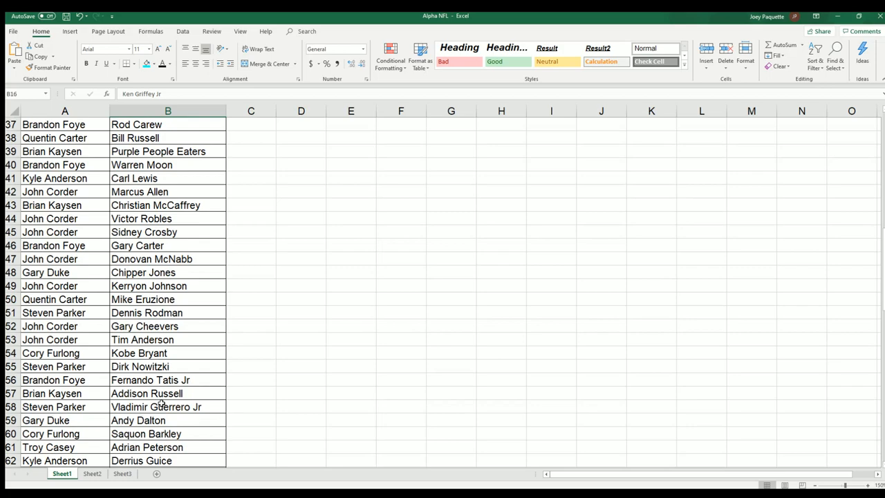
scroll("down", 3)
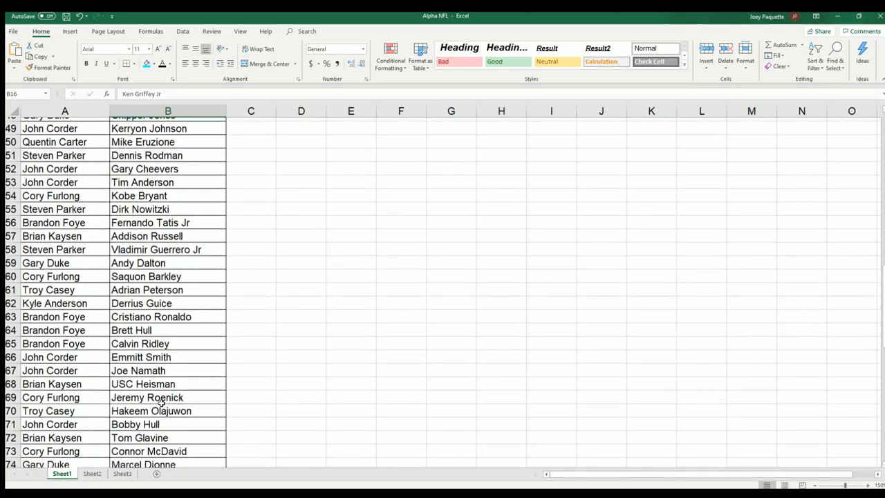
scroll("down", 3)
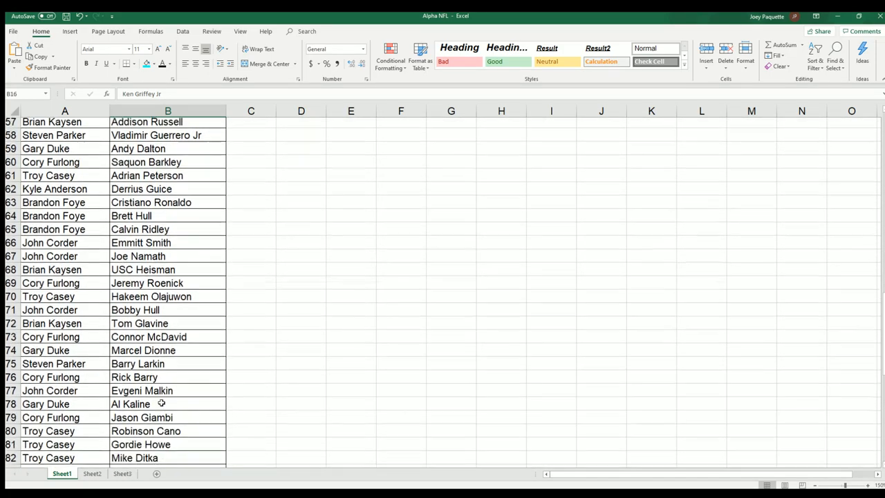
scroll("down", 3)
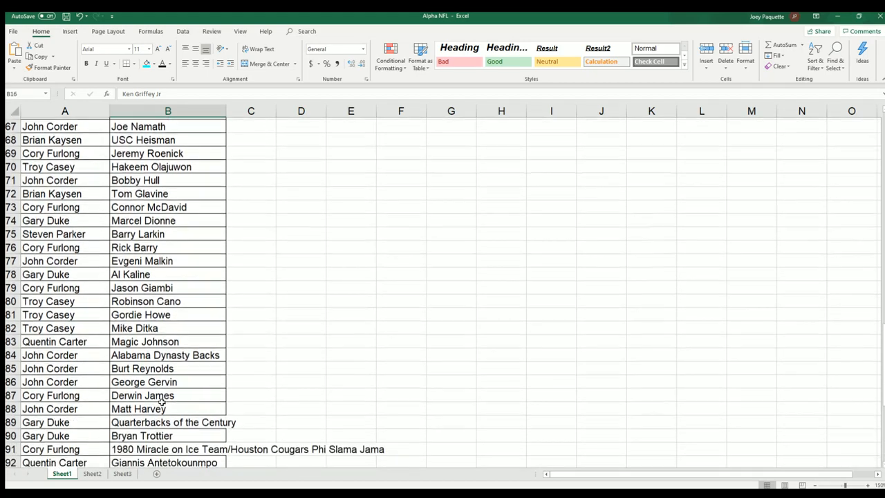
scroll("down", 3)
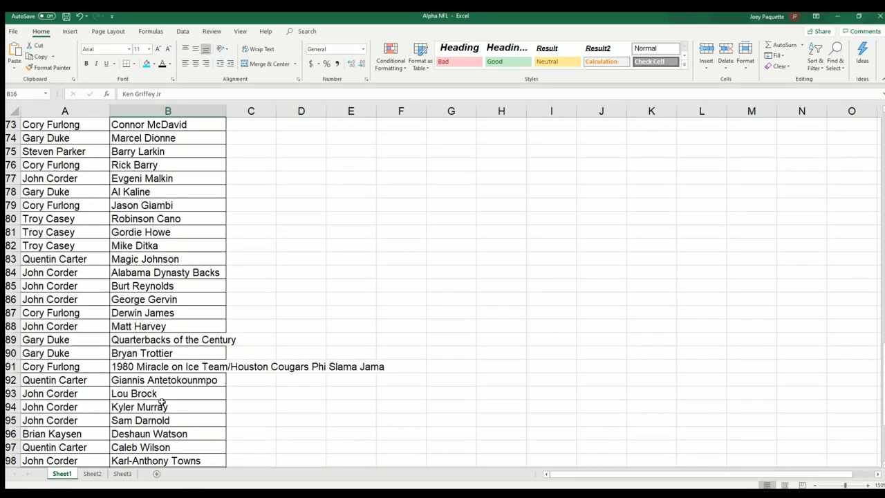
scroll("down", 3)
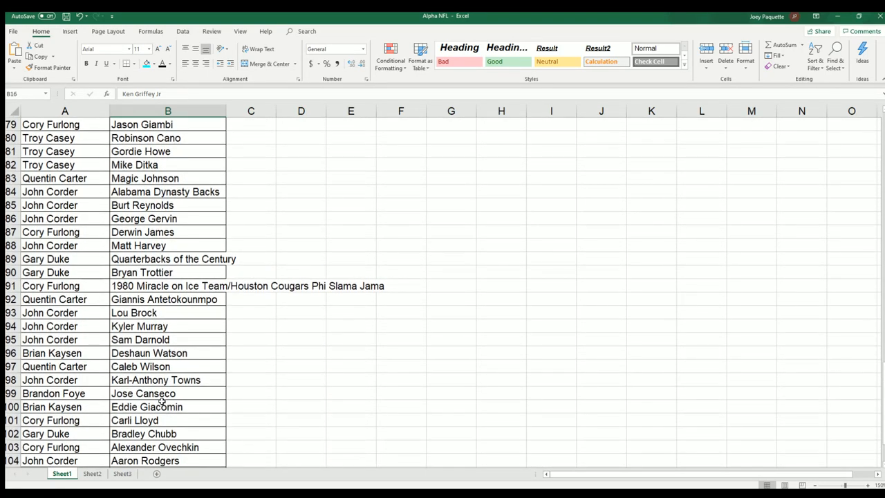
scroll("down", 3)
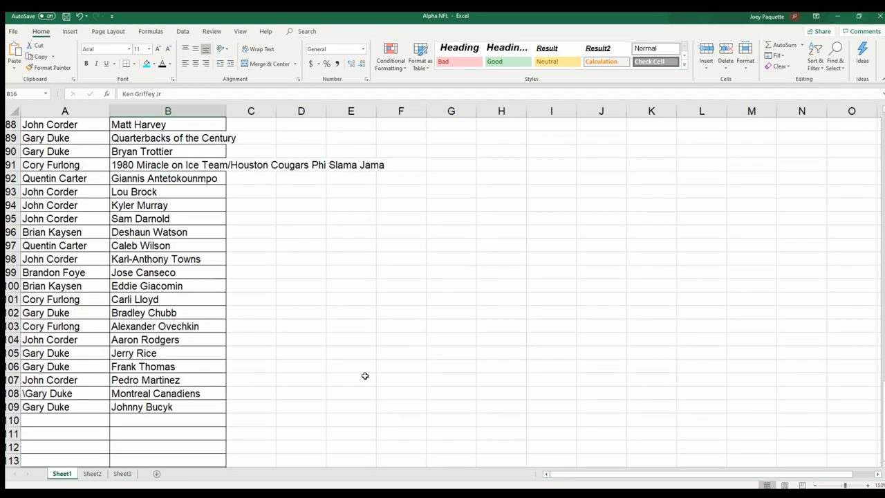
mouse_move(365, 376)
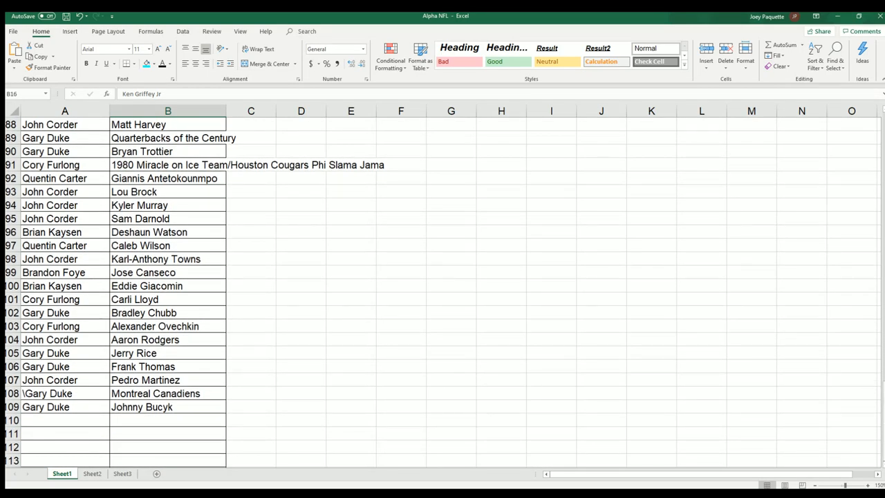
scroll("up", 3)
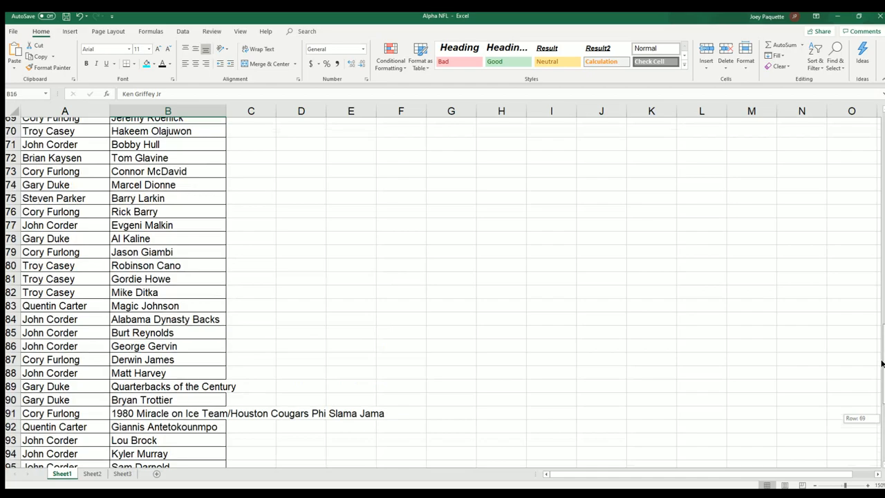
scroll("up", 3)
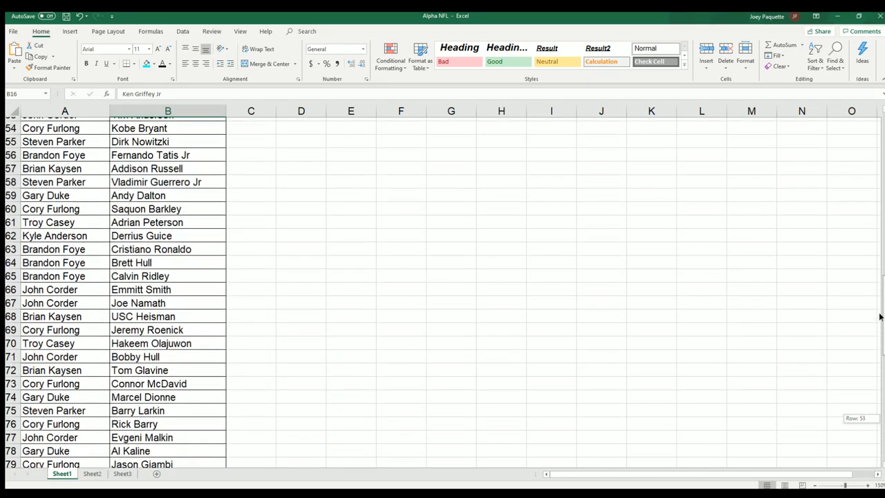
scroll("up", 3)
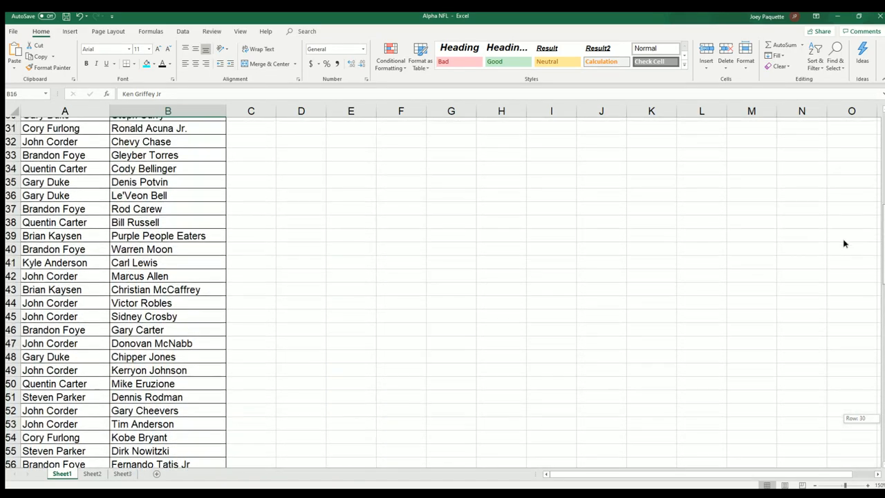
scroll("up", 3)
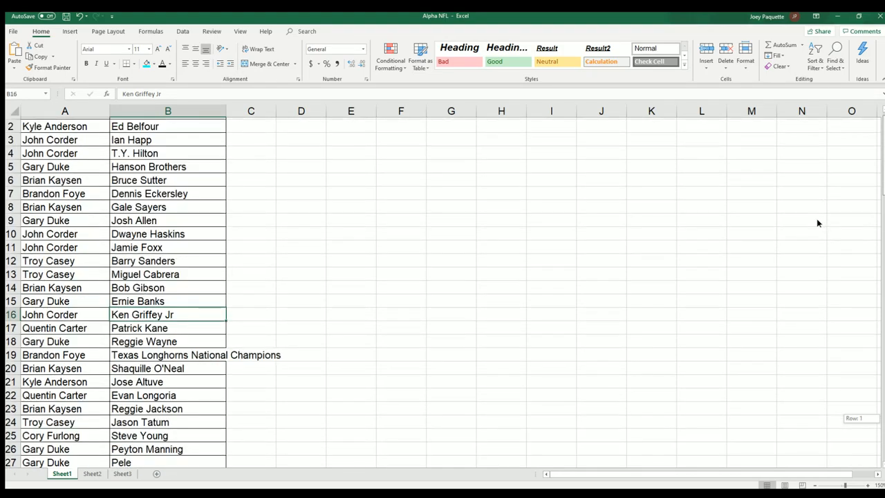